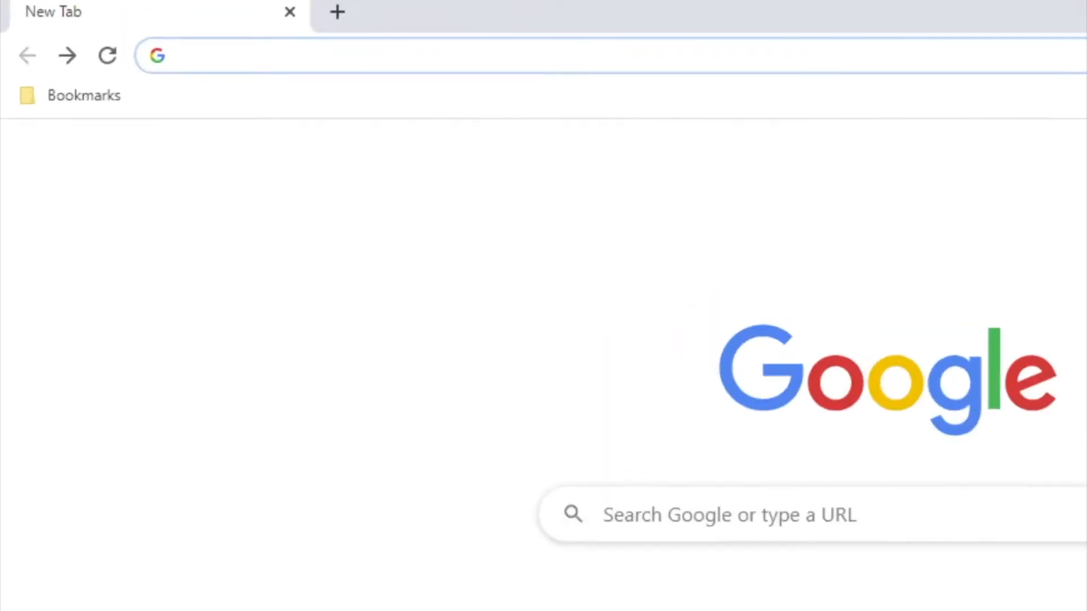
Enter quantum.com in the address bar and choose the Documentation Portal suggestion.
{"action": "type", "text": "quantum.com/document"}
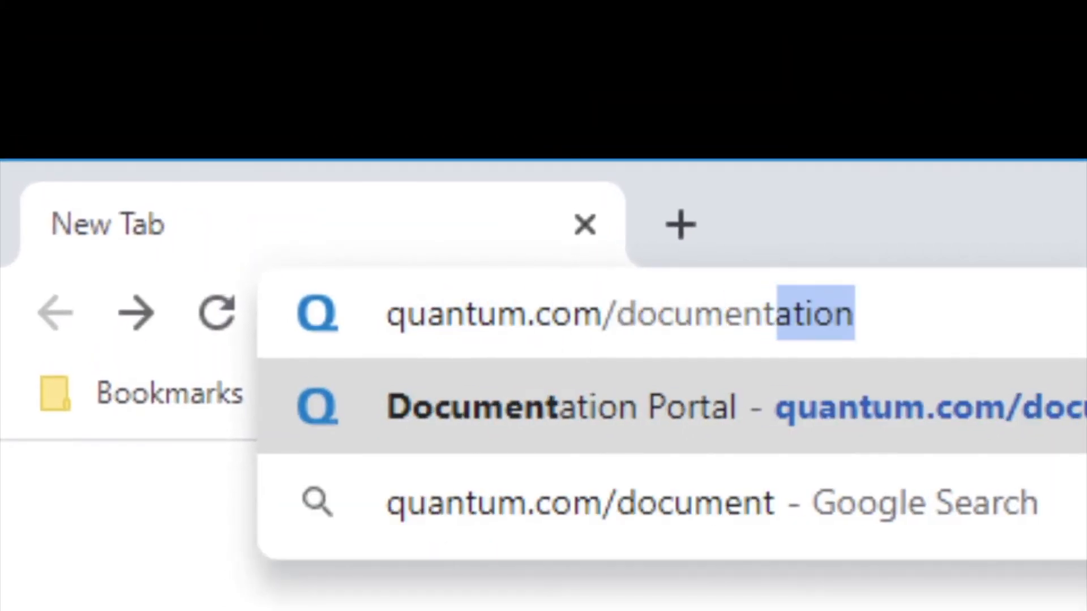
{"action": "left_click", "coordinate": [568, 407]}
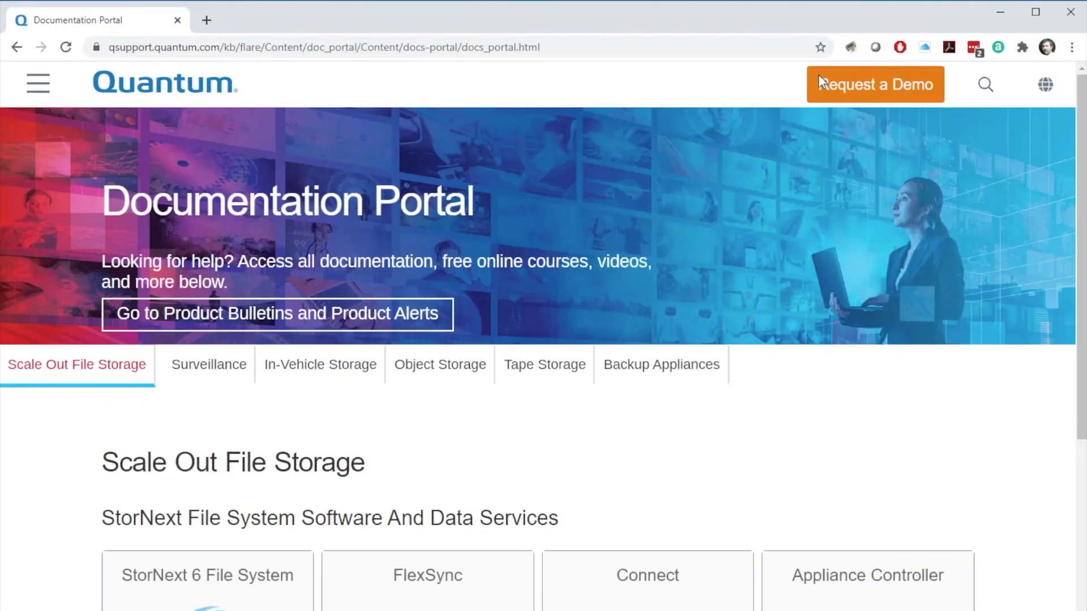